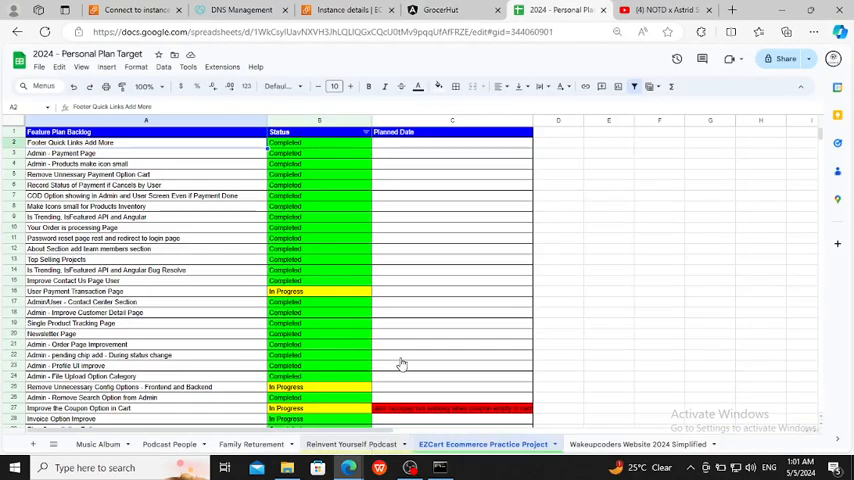
Open the Reinvent Yourself Podcast tab showing episode statuses, planned dates and completion notes
{"action": "left_click", "coordinate": [351, 444]}
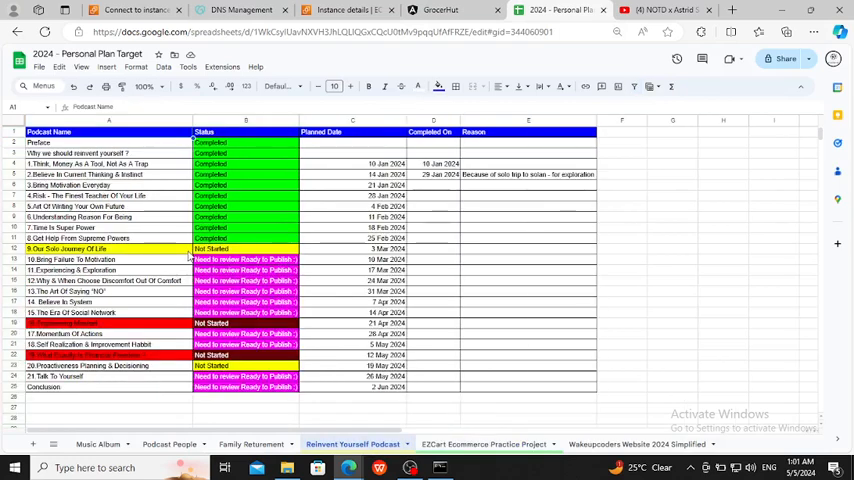
{"action": "mouse_move", "coordinate": [85, 165]}
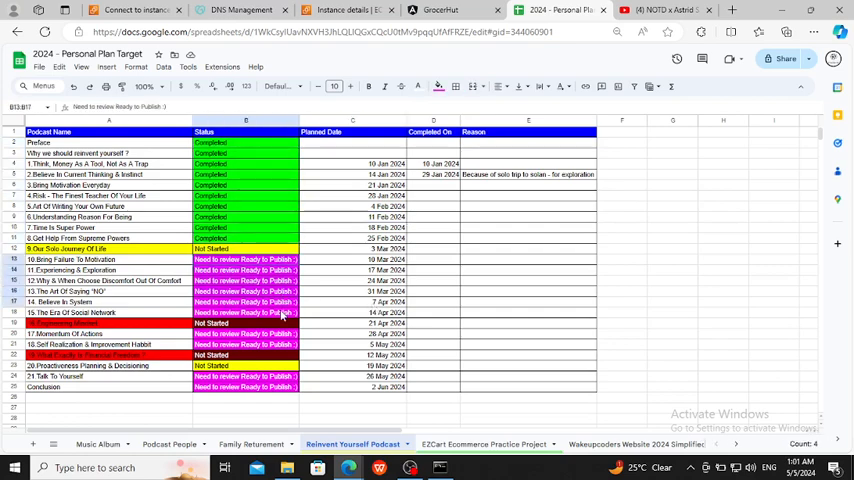
{"action": "left_click", "coordinate": [352, 291]}
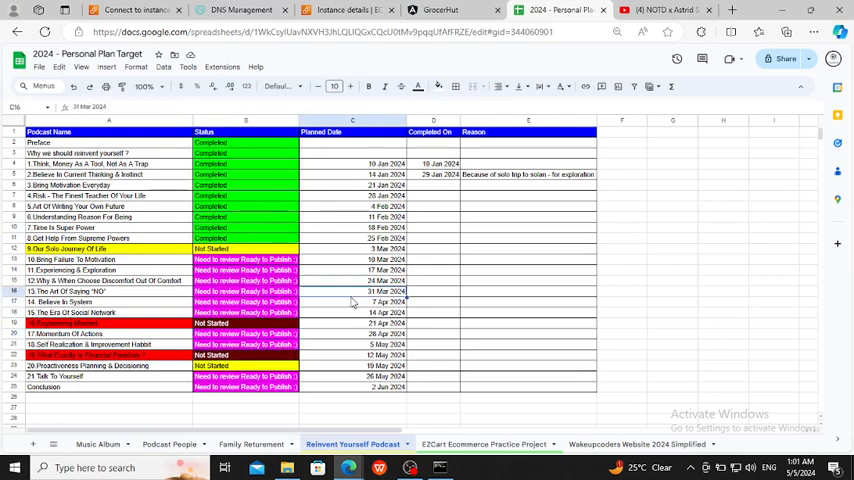